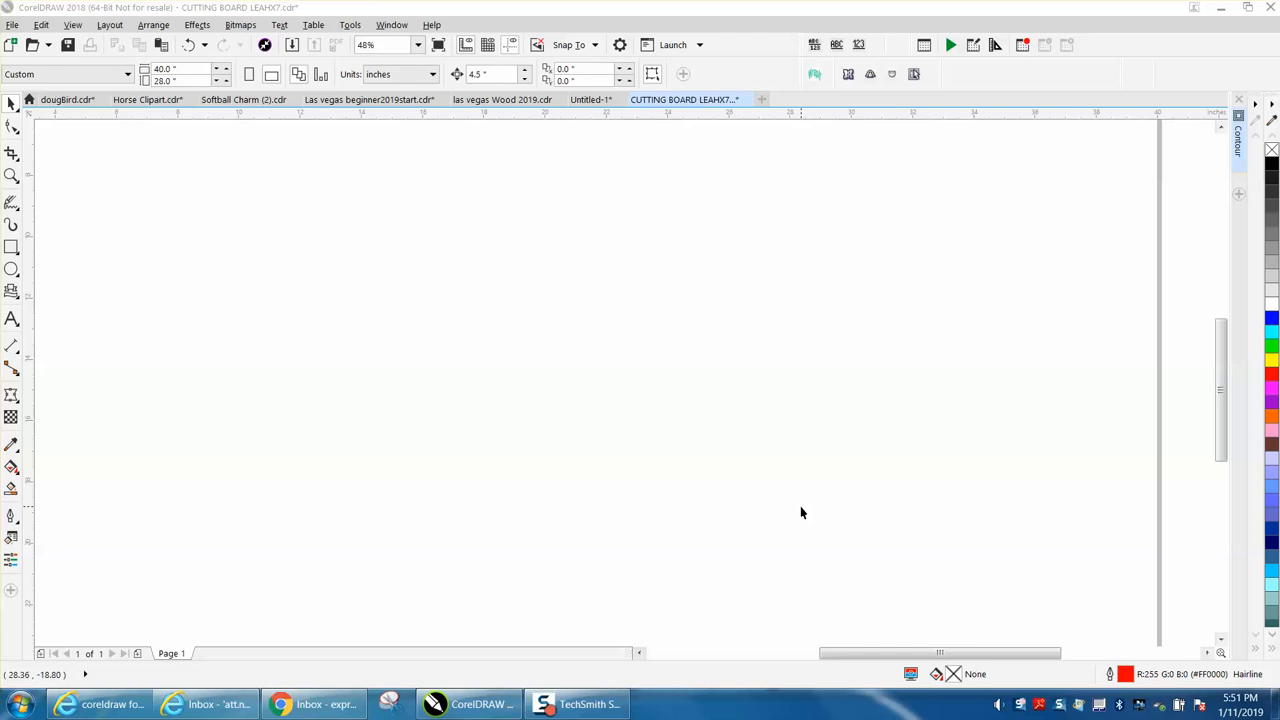
mouse_move(744, 510)
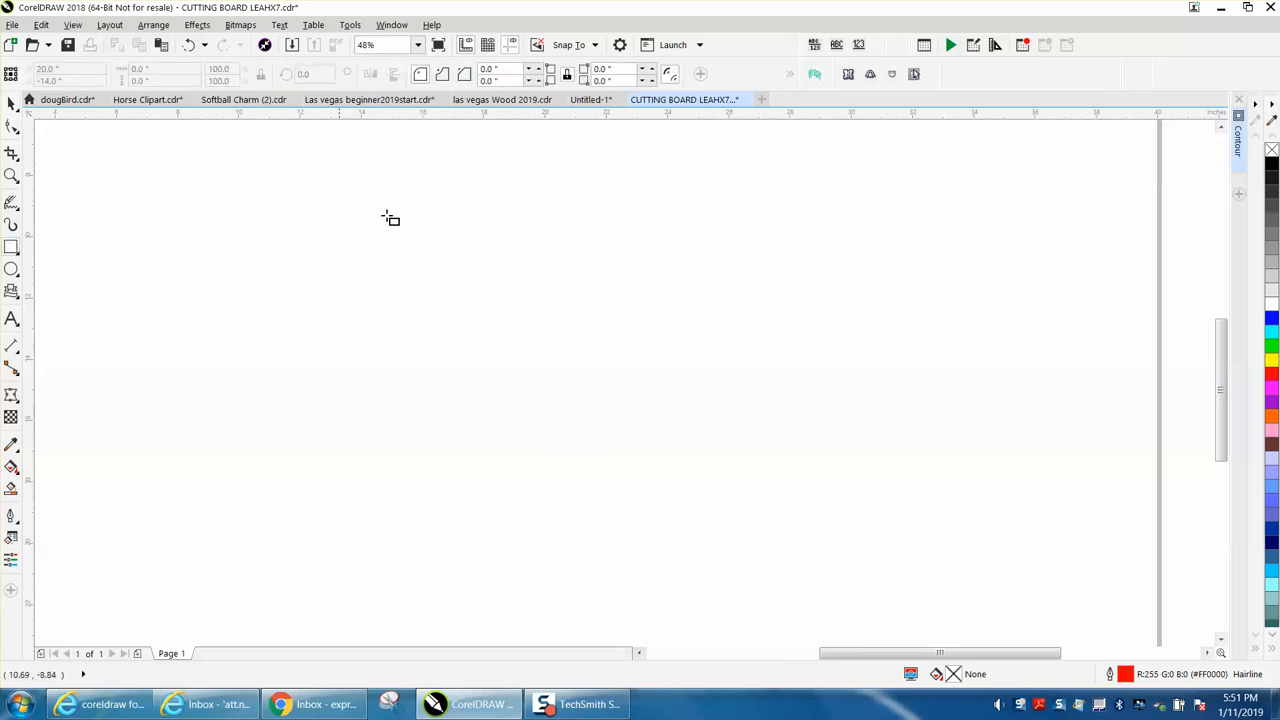
mouse_move(448, 204)
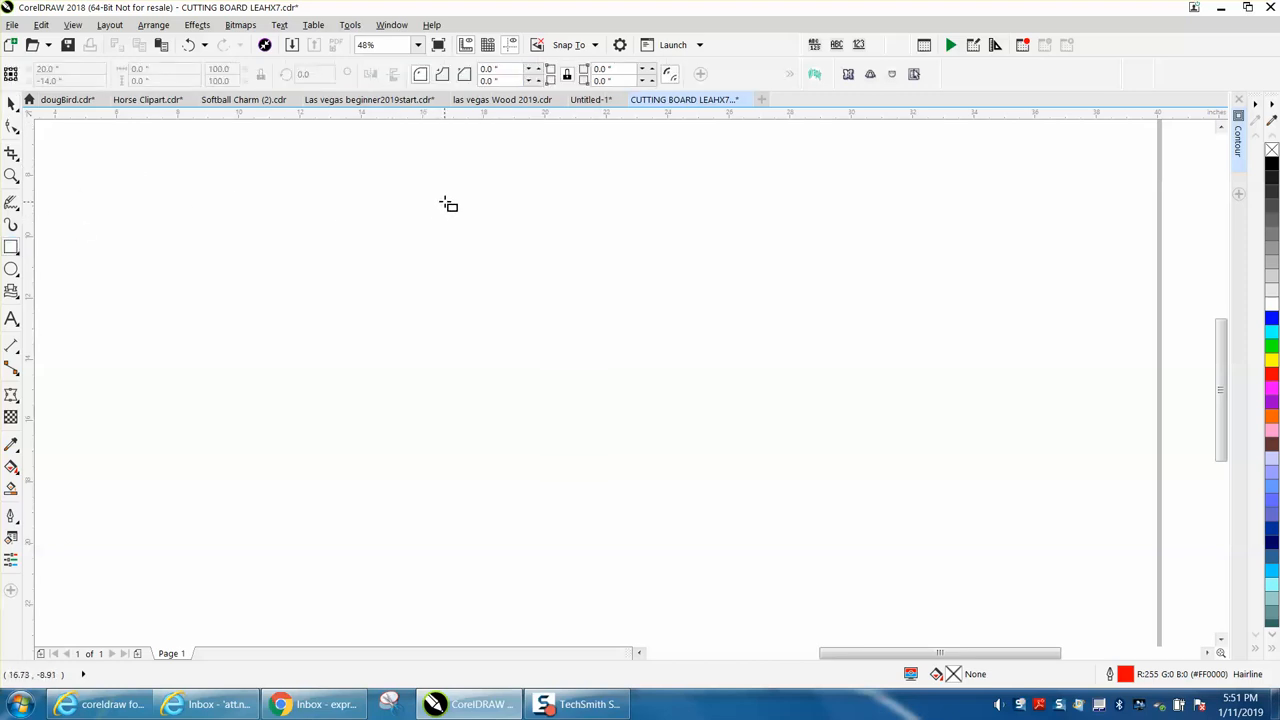
- Draw the tall upright bar and set the cross bar's width to 7.0
left_click_drag(448, 204, 470, 556)
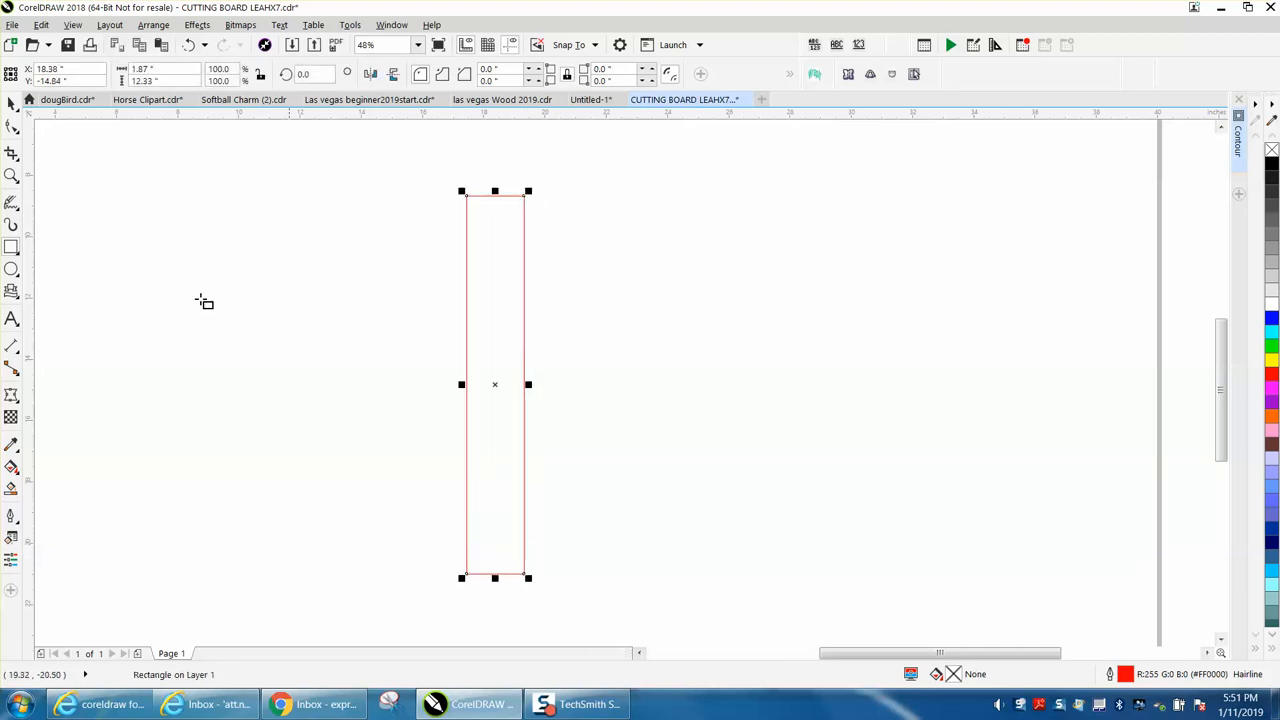
mouse_move(520, 204)
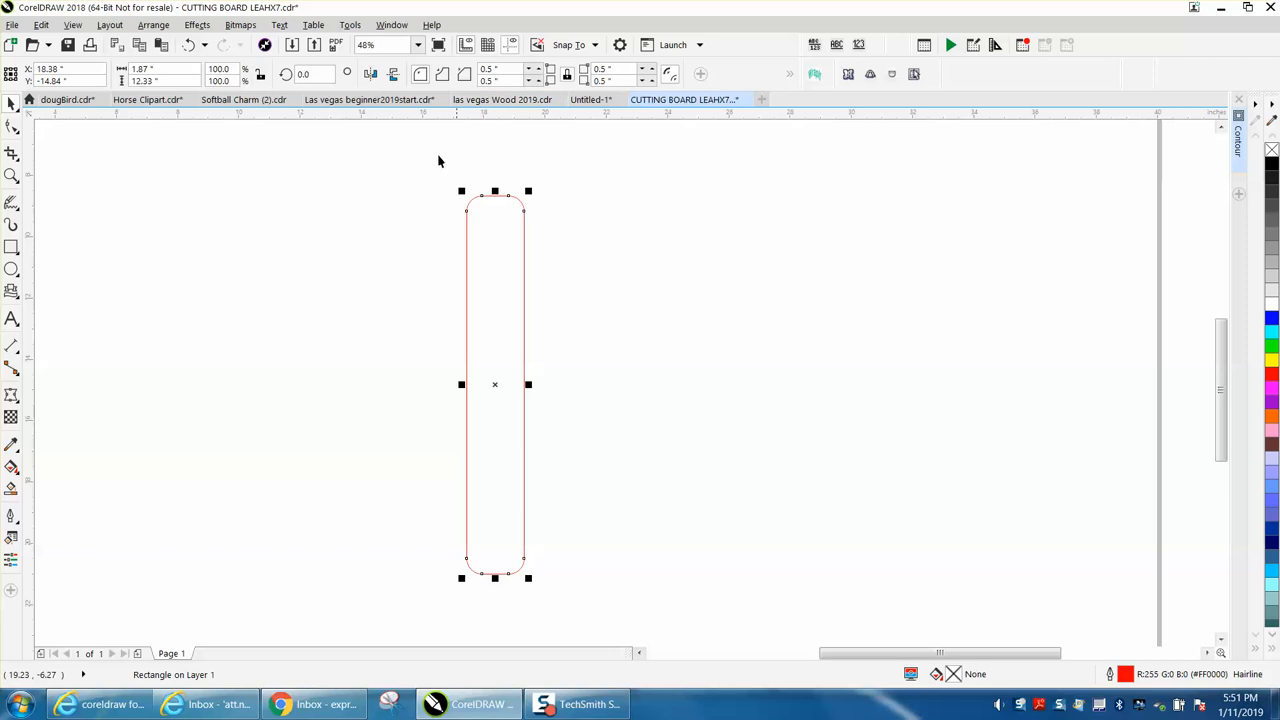
mouse_move(504, 374)
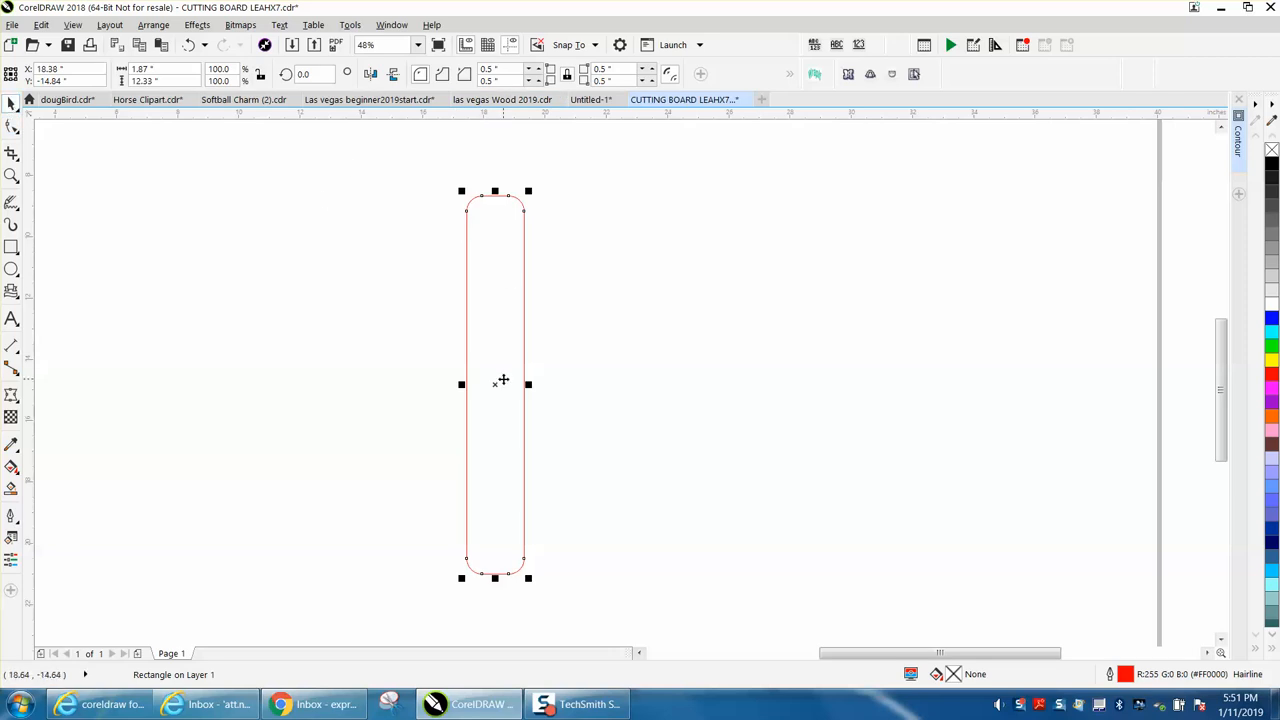
triple_click(304, 72)
type("90")
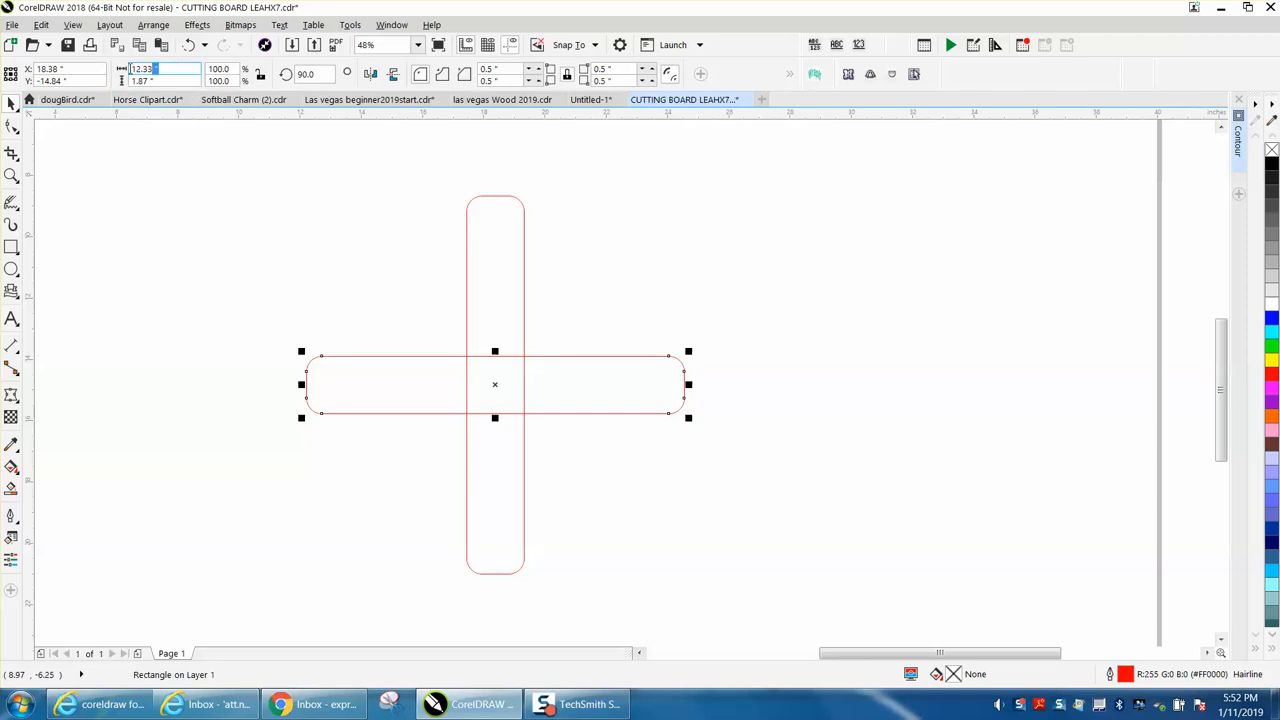
type("7.0 \"")
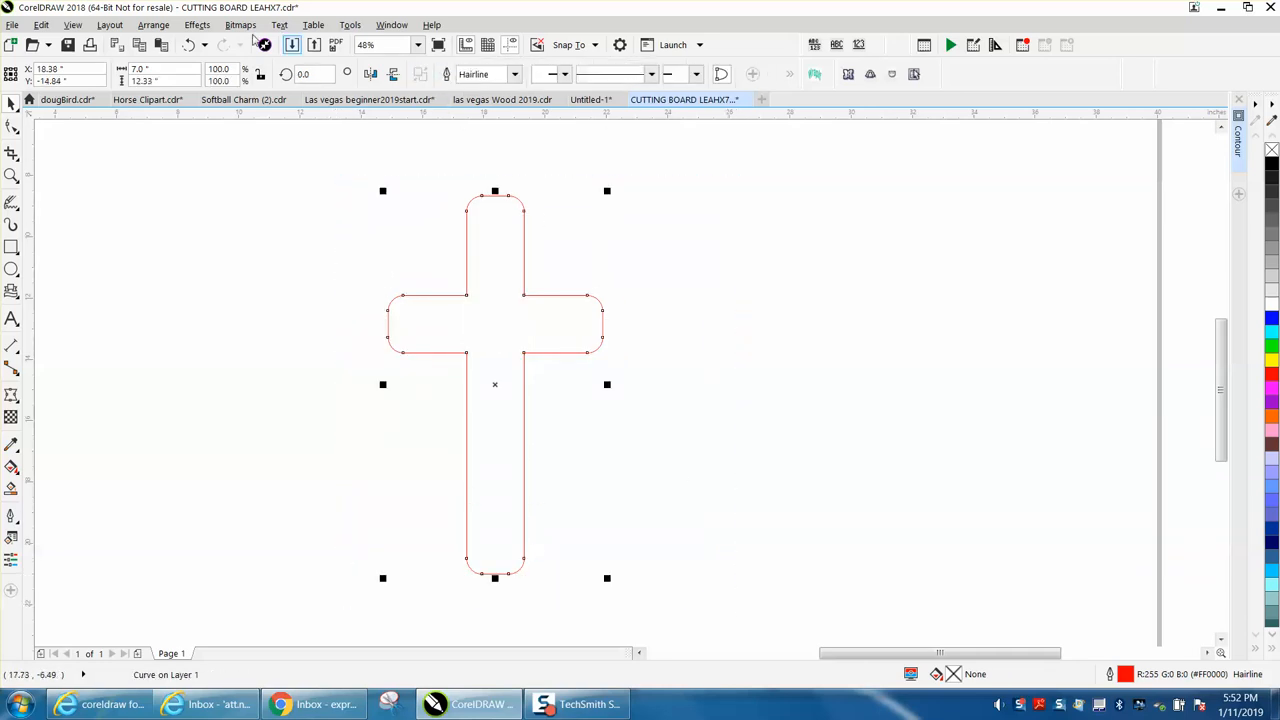
- Apply an inside Contour effect giving the cross a thin inset line
left_click(196, 24)
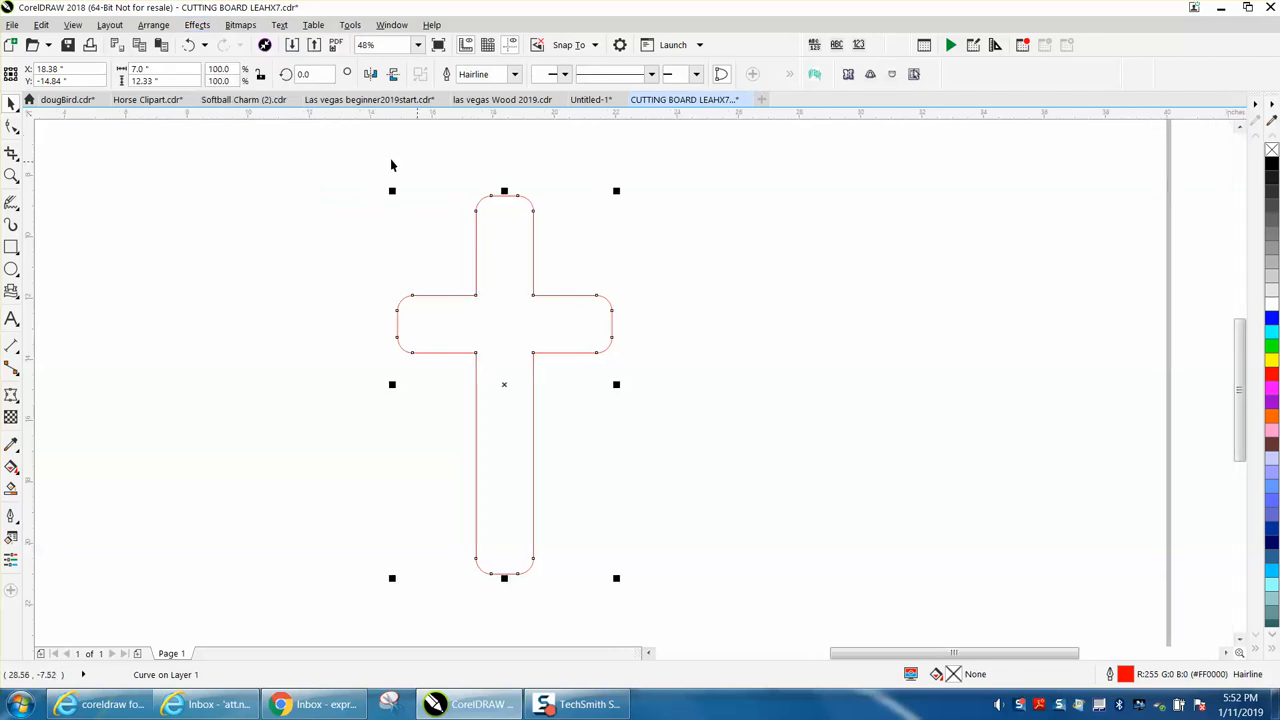
left_click(196, 24)
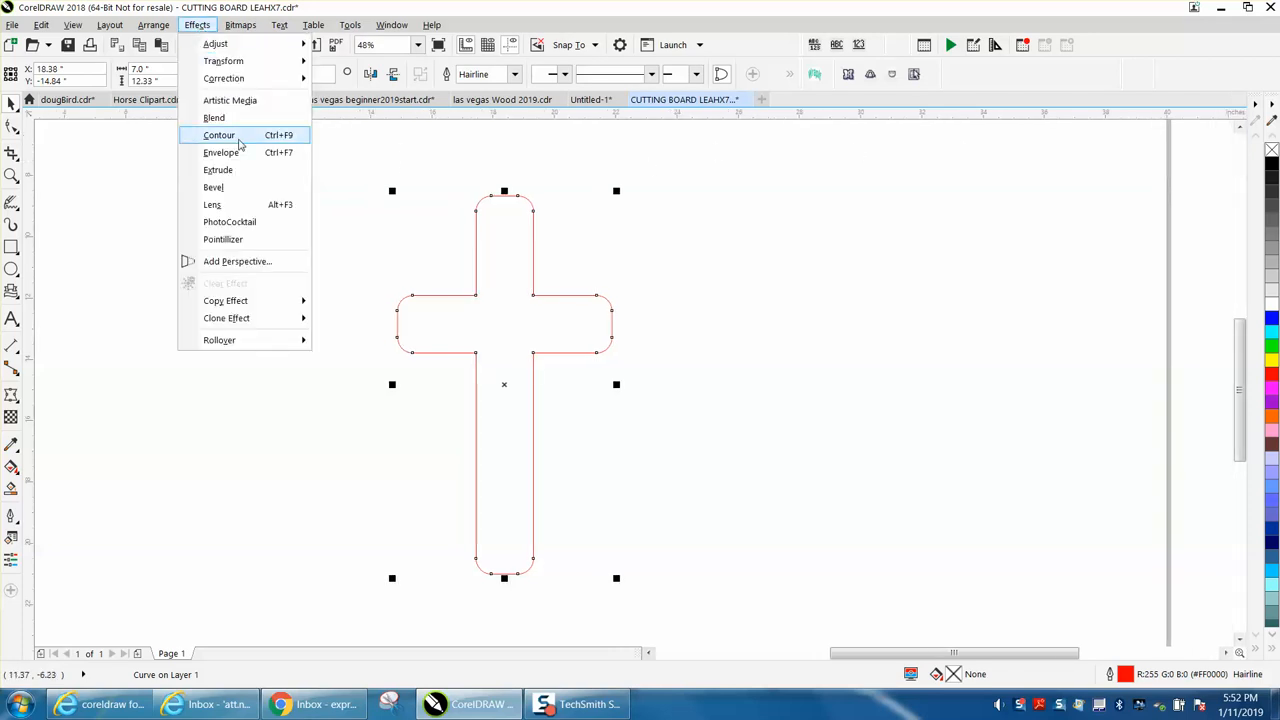
left_click(218, 136)
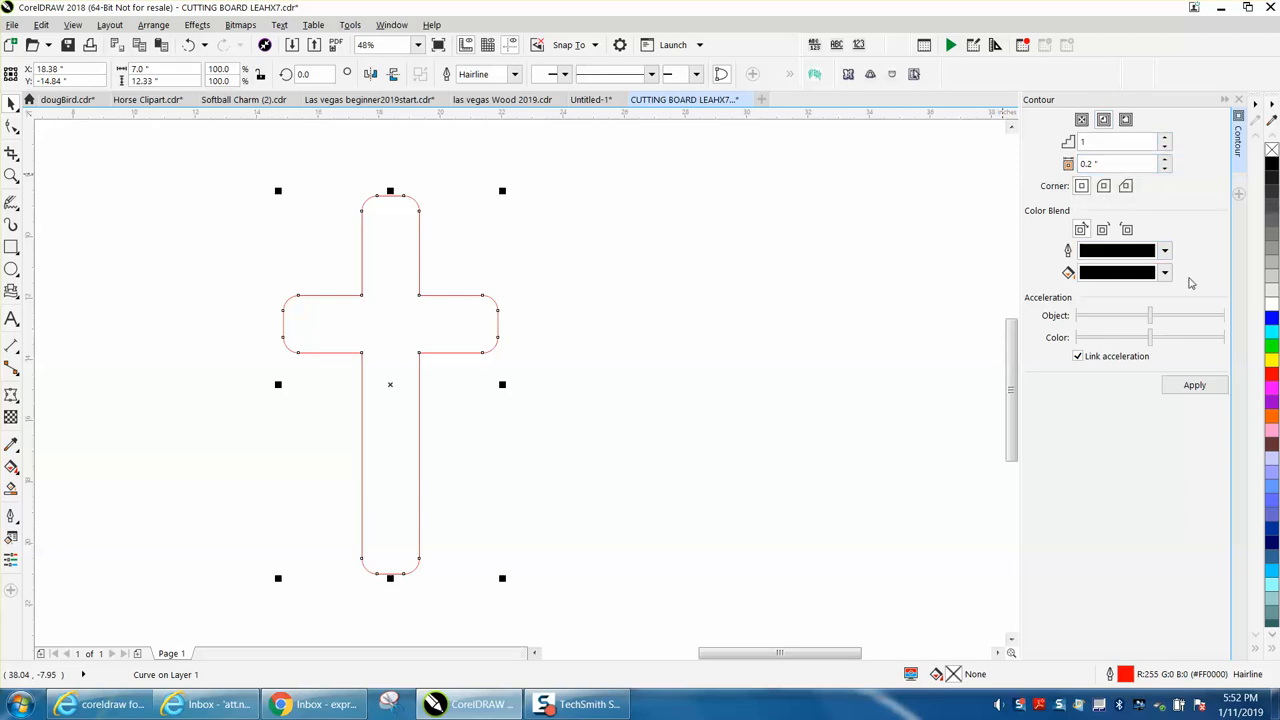
left_click(1196, 384)
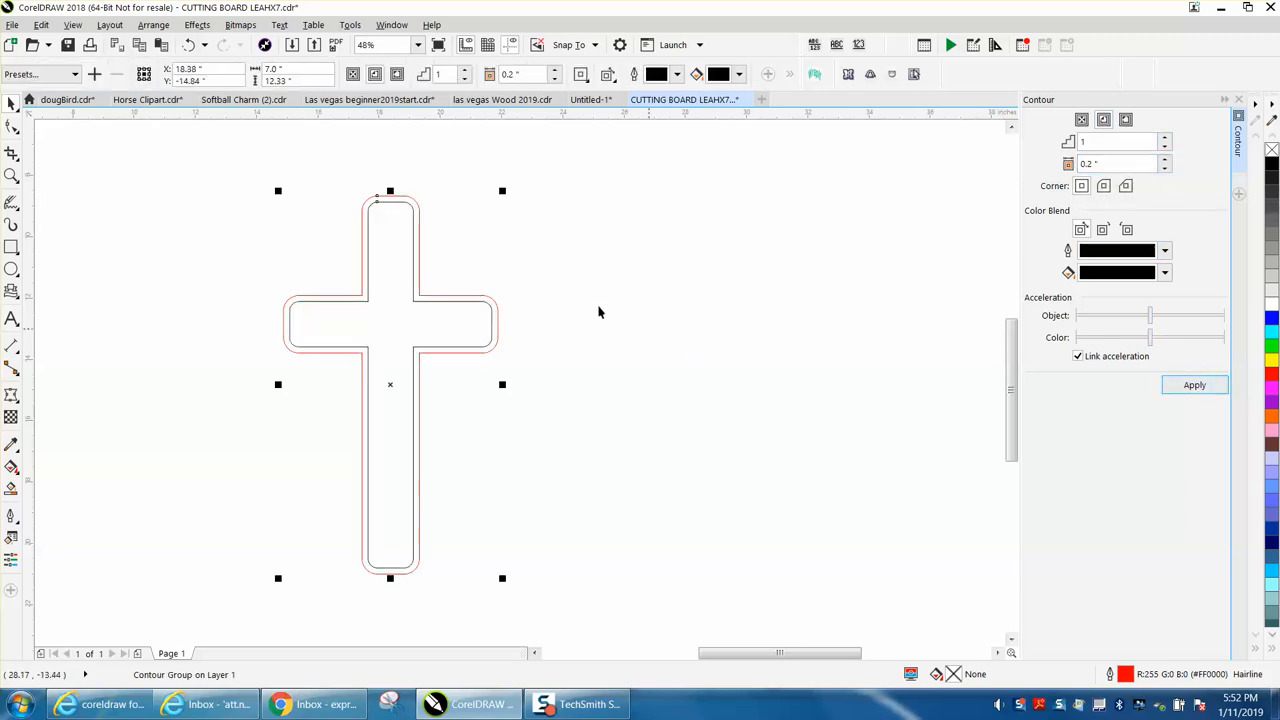
mouse_move(548, 288)
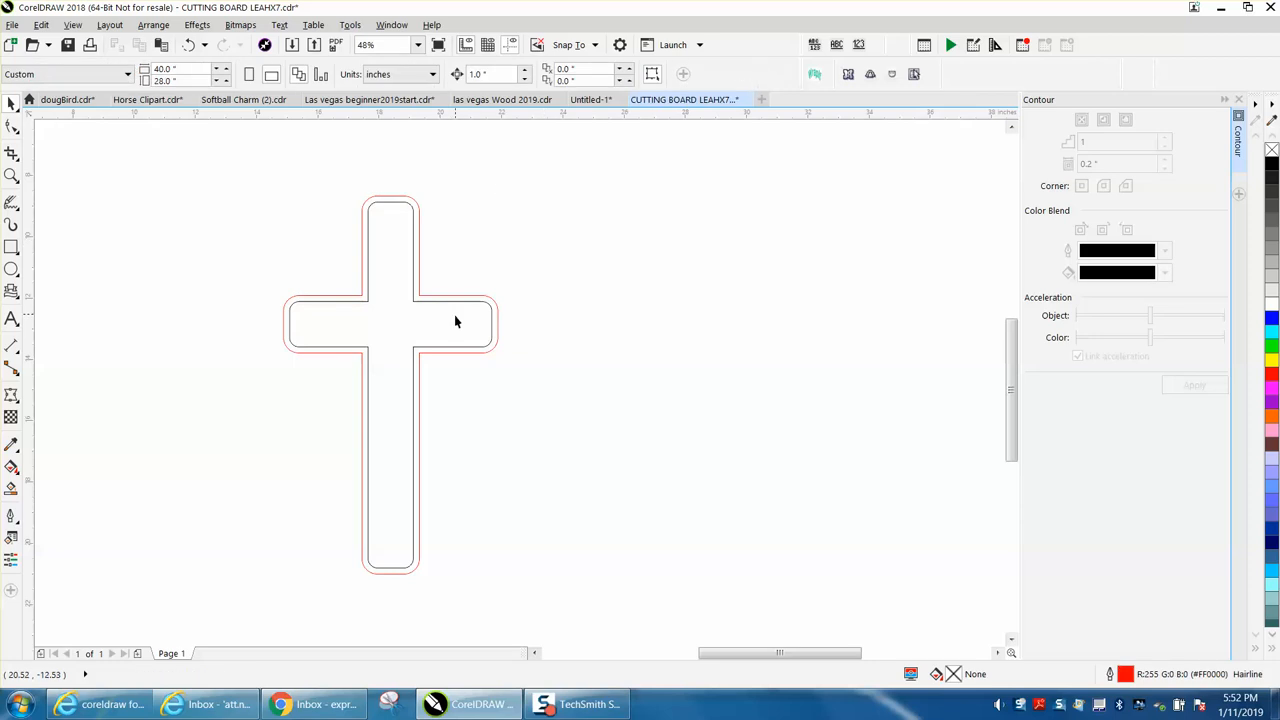
mouse_move(448, 322)
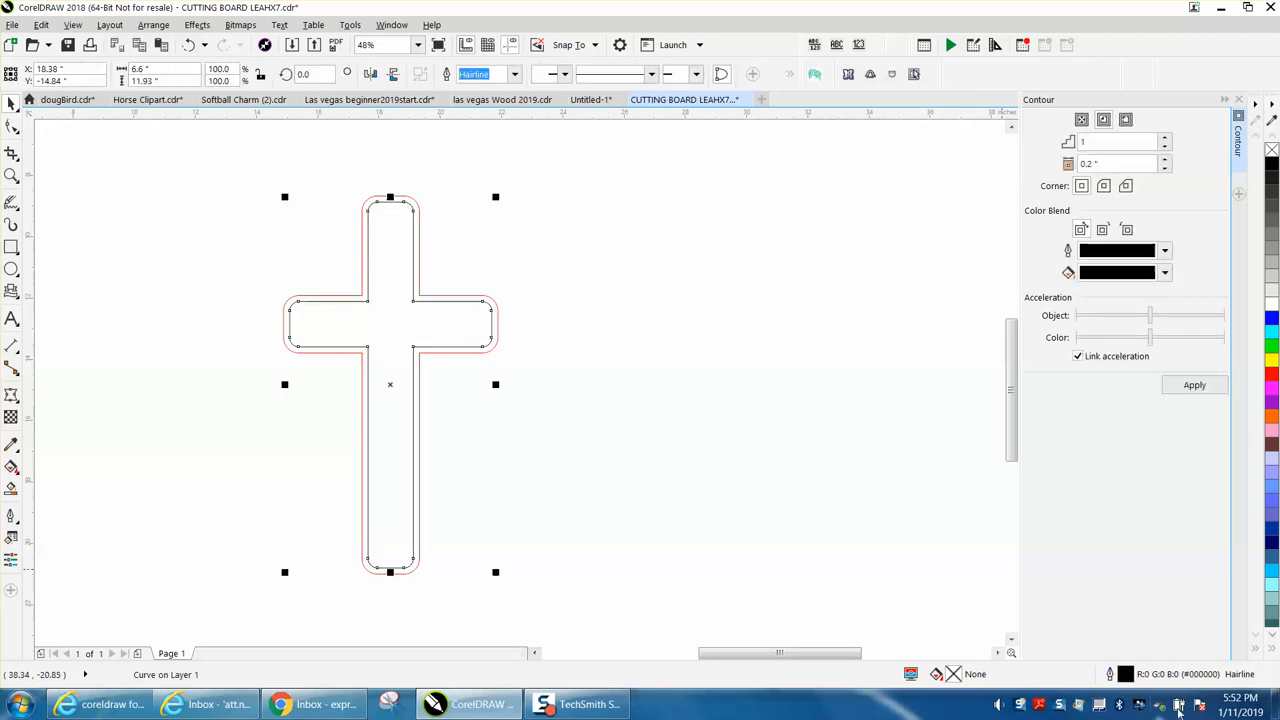
mouse_move(1148, 662)
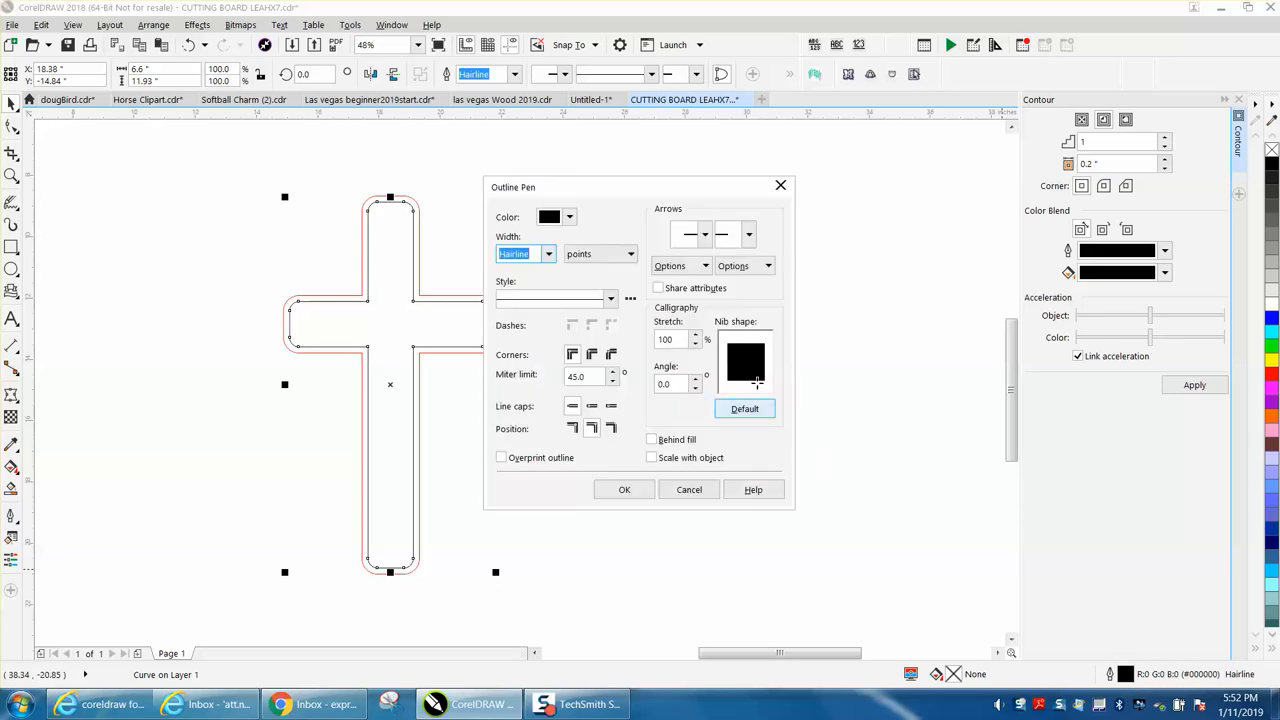
- Set the inner contour to a heavy black outline width via the Outline Pen dialog
left_click(548, 252)
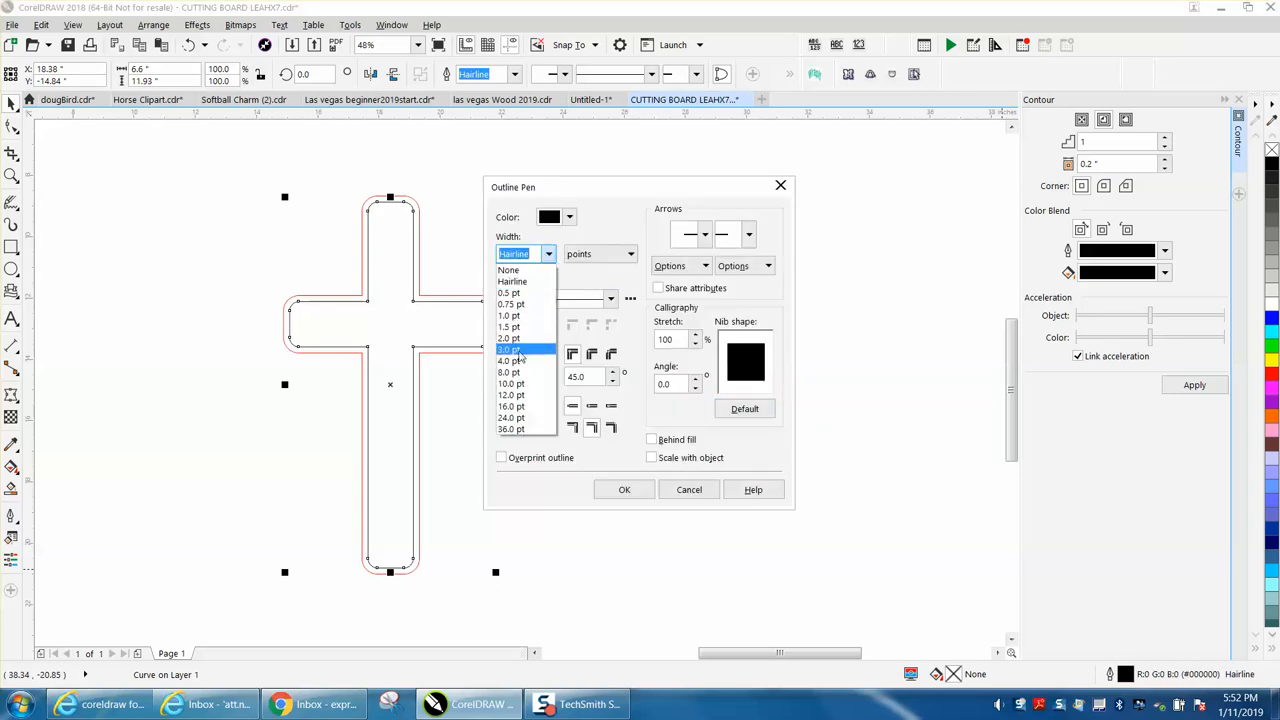
left_click(510, 348)
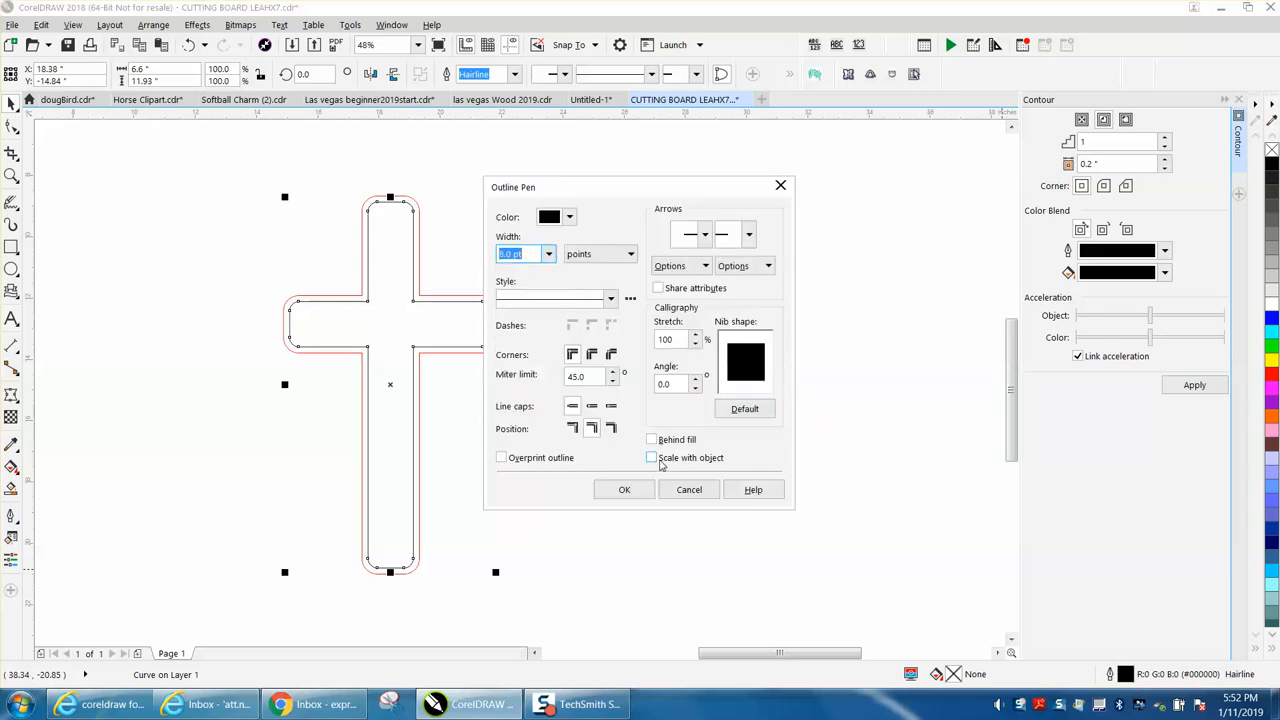
left_click(624, 488)
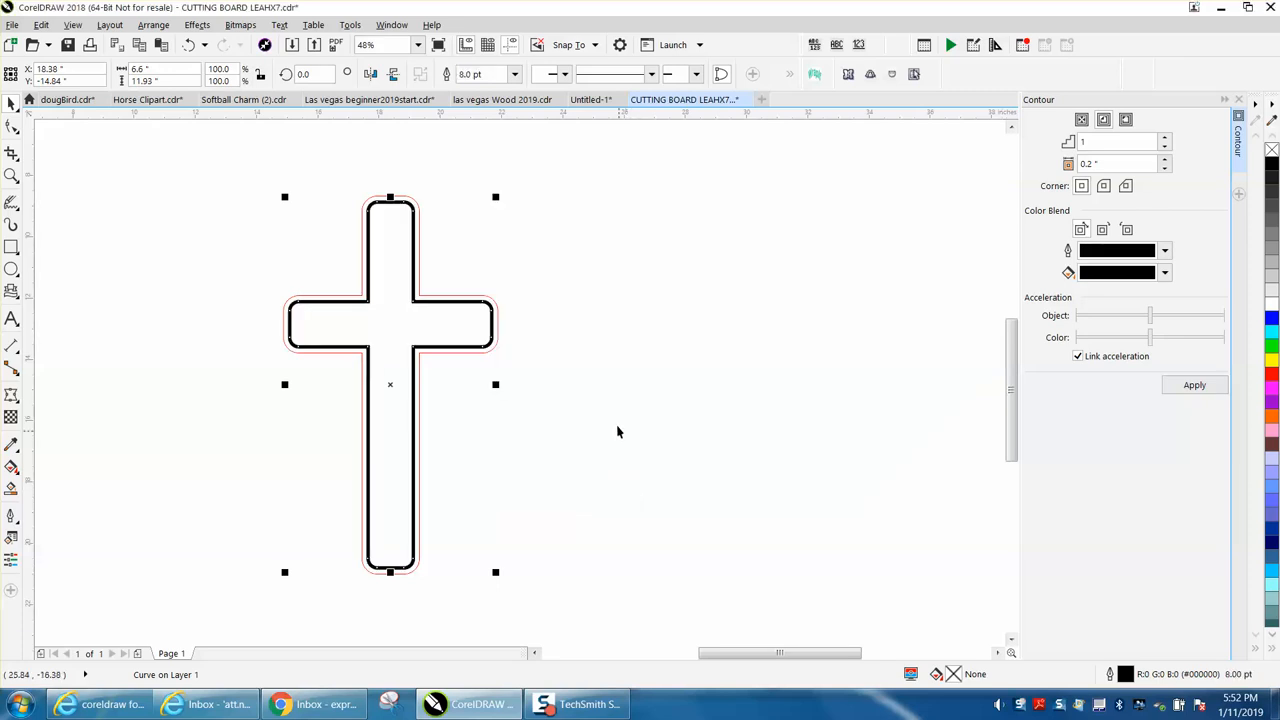
mouse_move(52, 204)
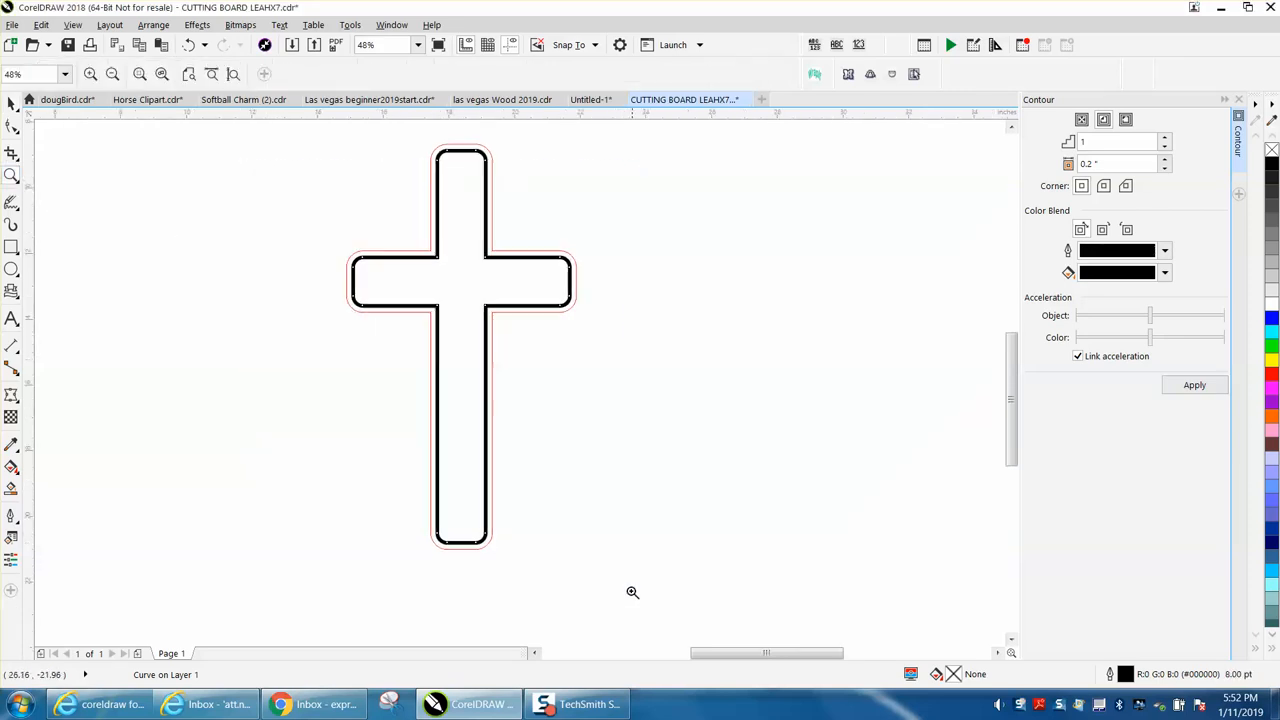
left_click(460, 350)
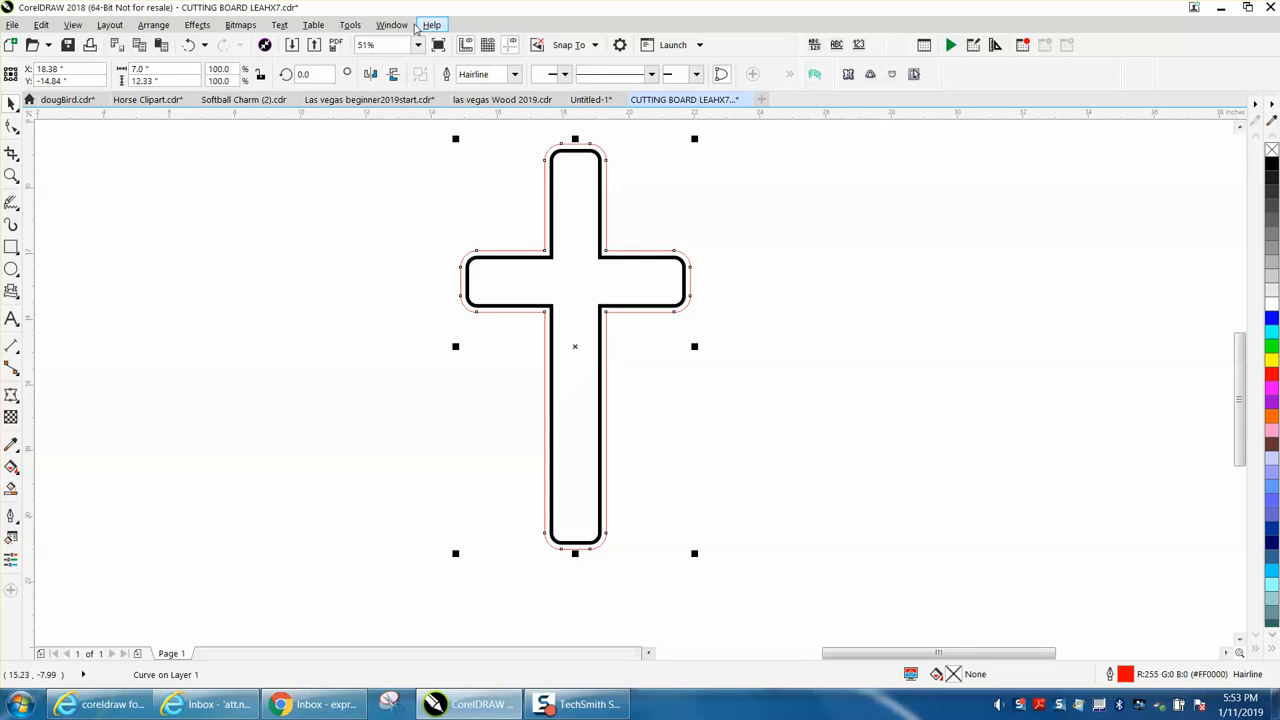
- Show the Fillet/Scallop/Chamfer docker with Fillet selected
left_click(392, 24)
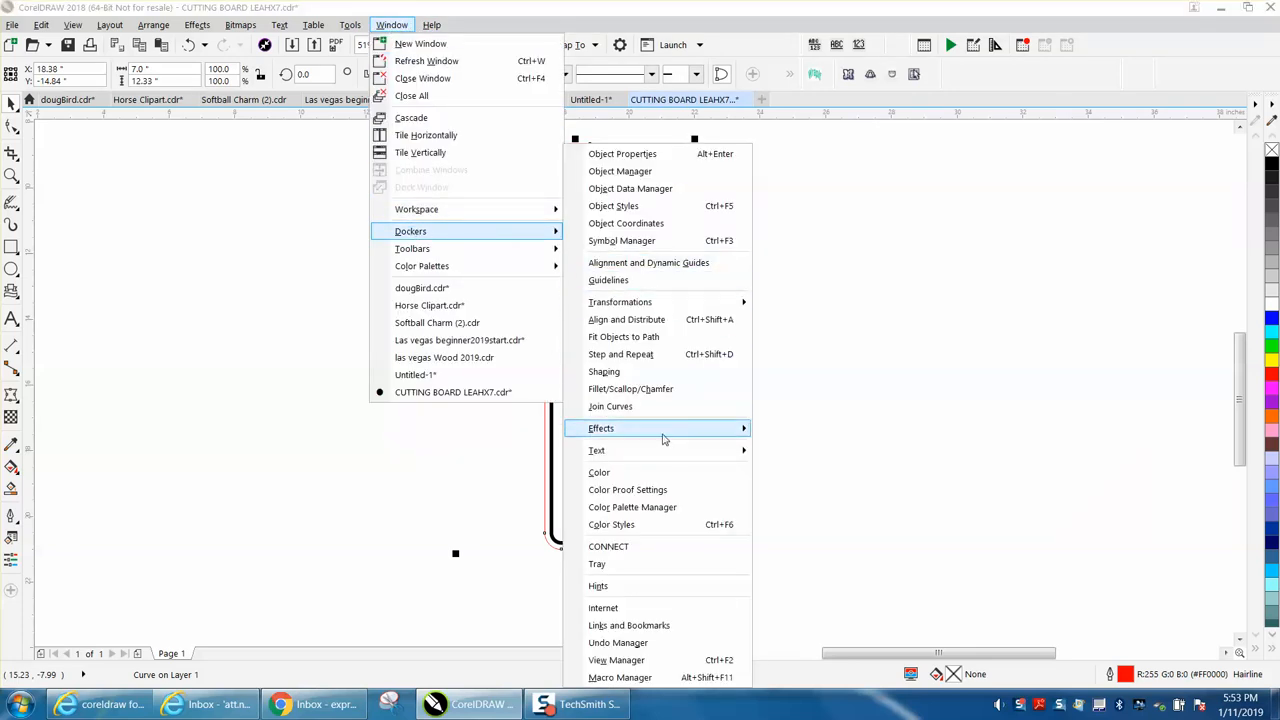
mouse_move(630, 388)
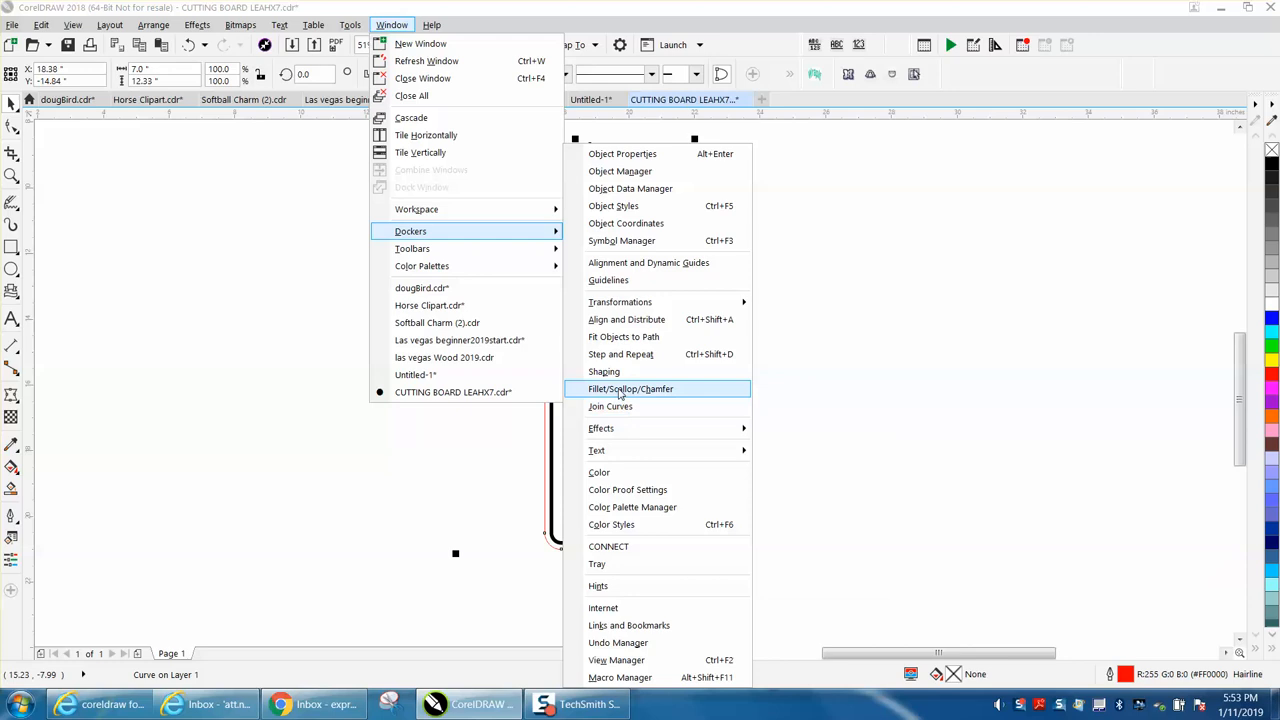
left_click(630, 388)
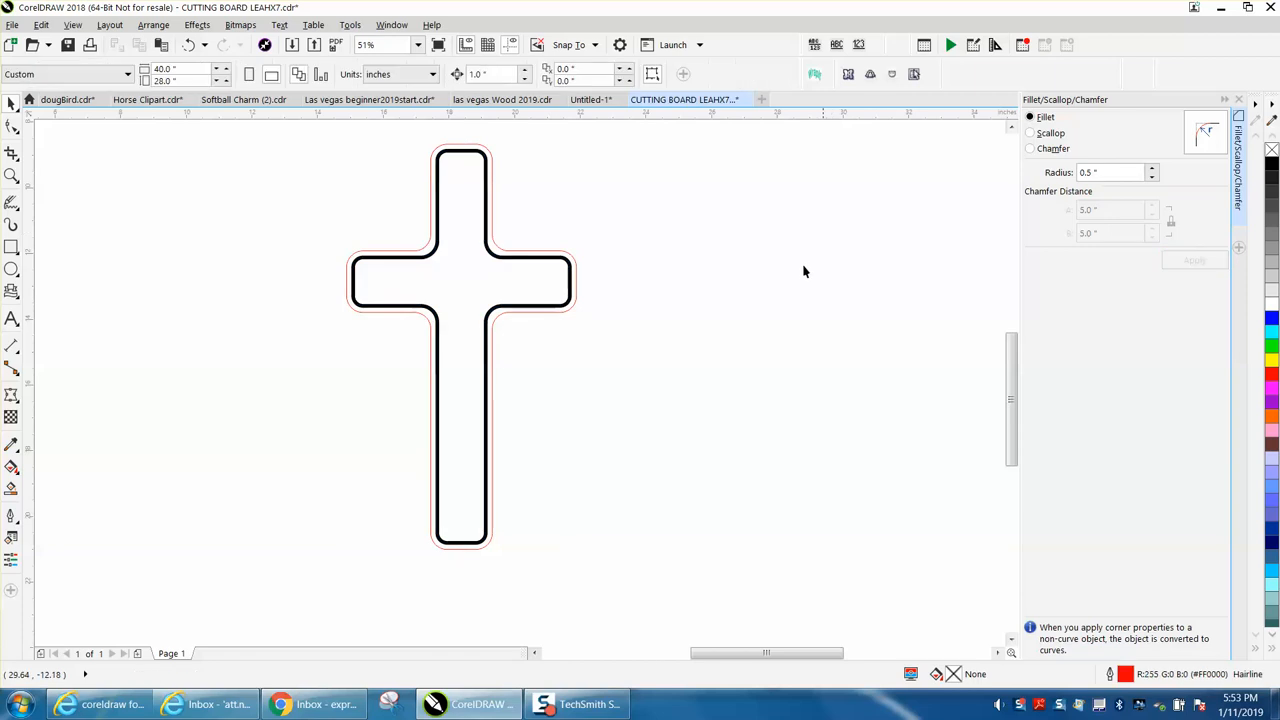
mouse_move(36, 190)
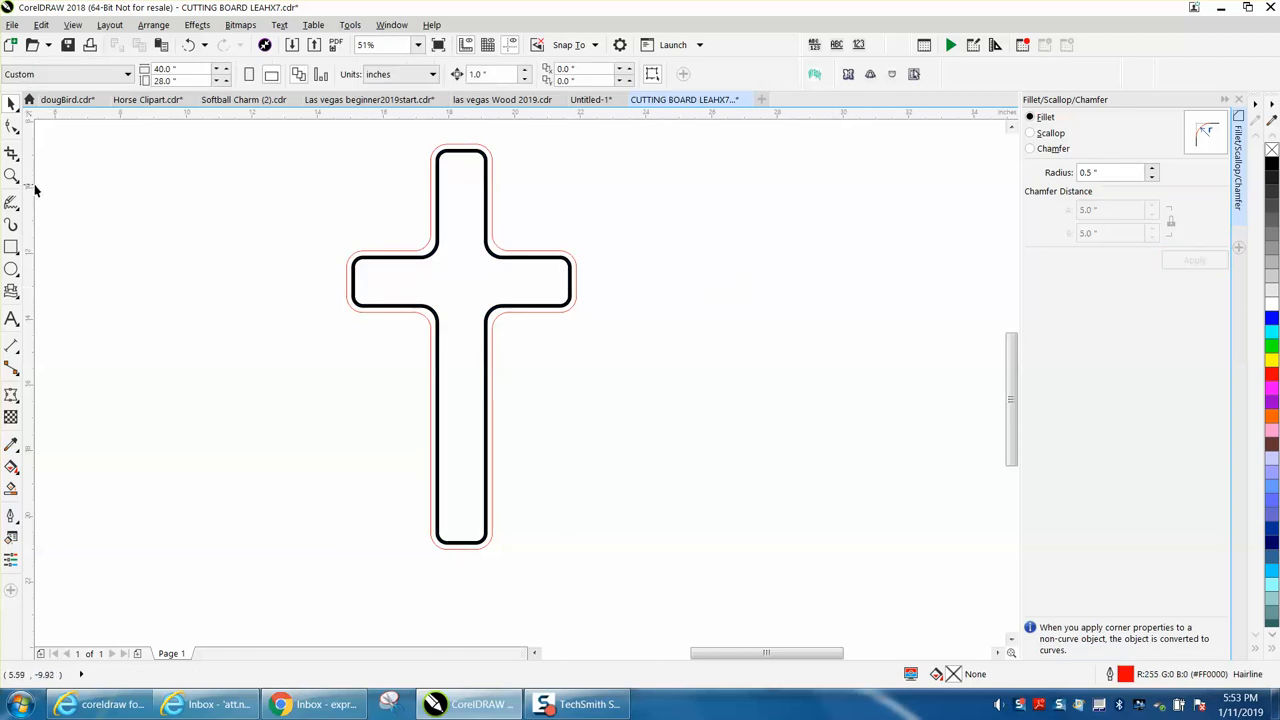
left_click_drag(310, 130, 760, 570)
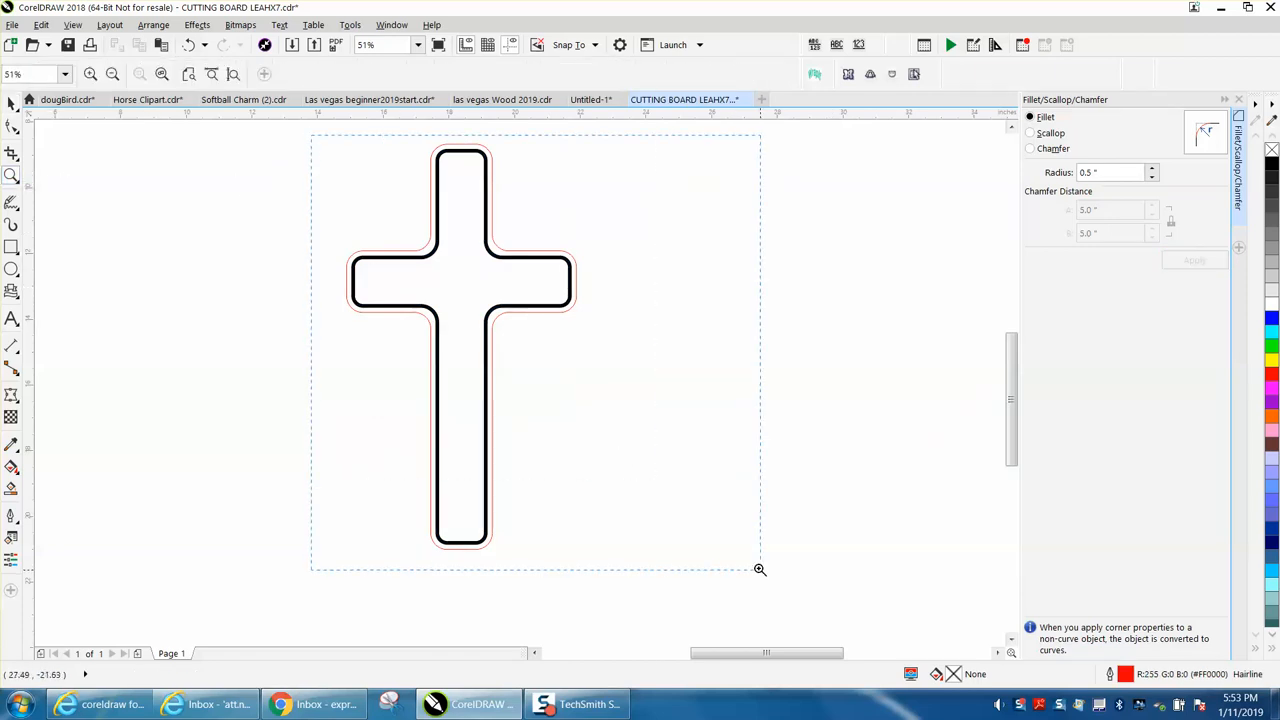
scroll("up", 3)
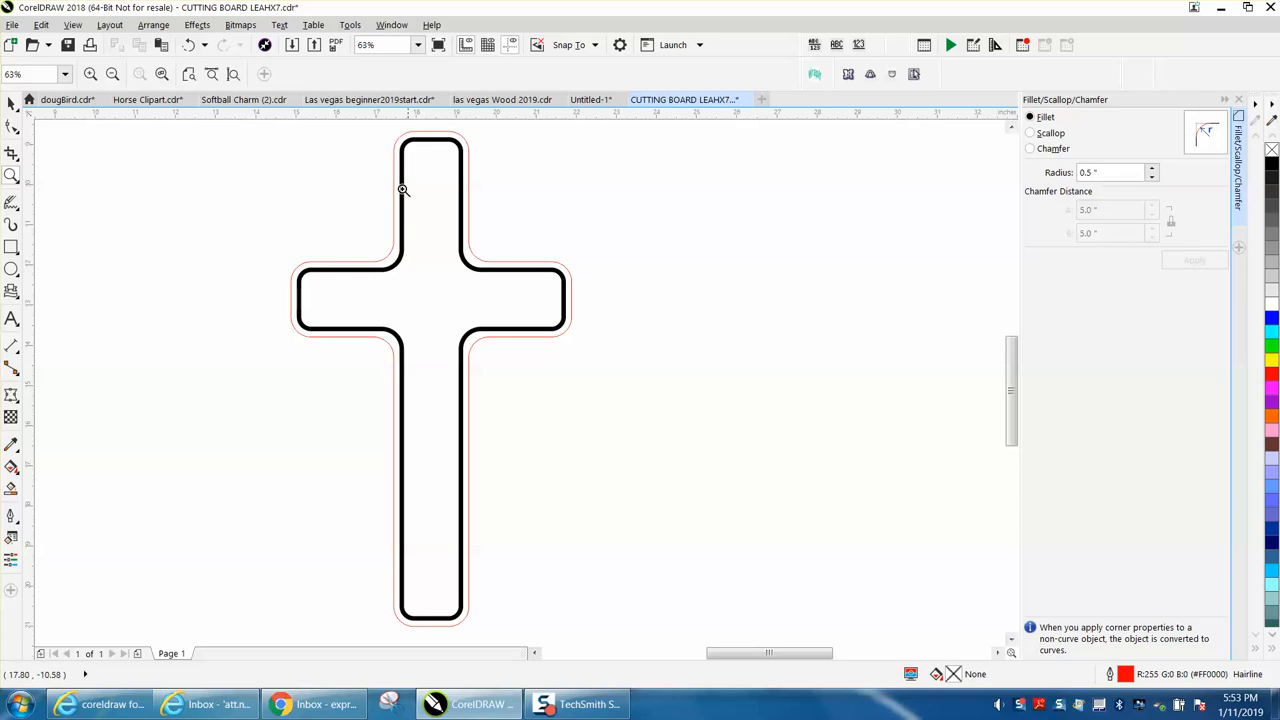
mouse_move(458, 256)
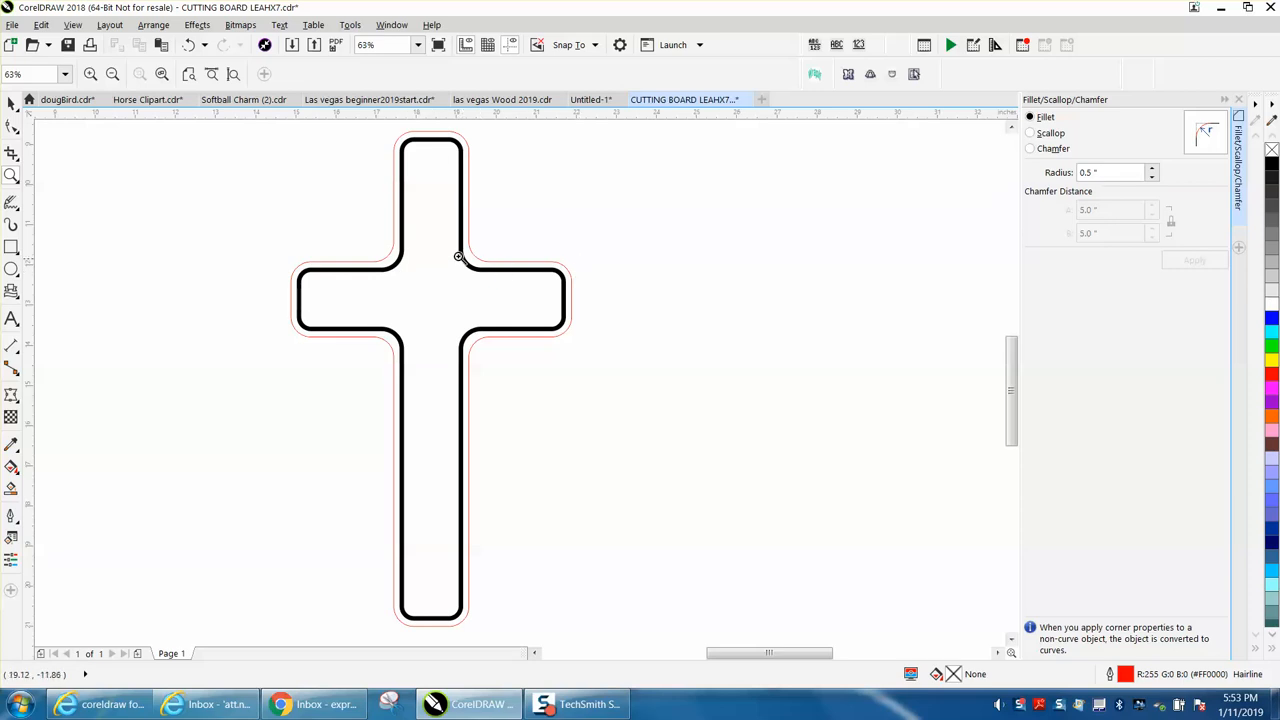
mouse_move(432, 236)
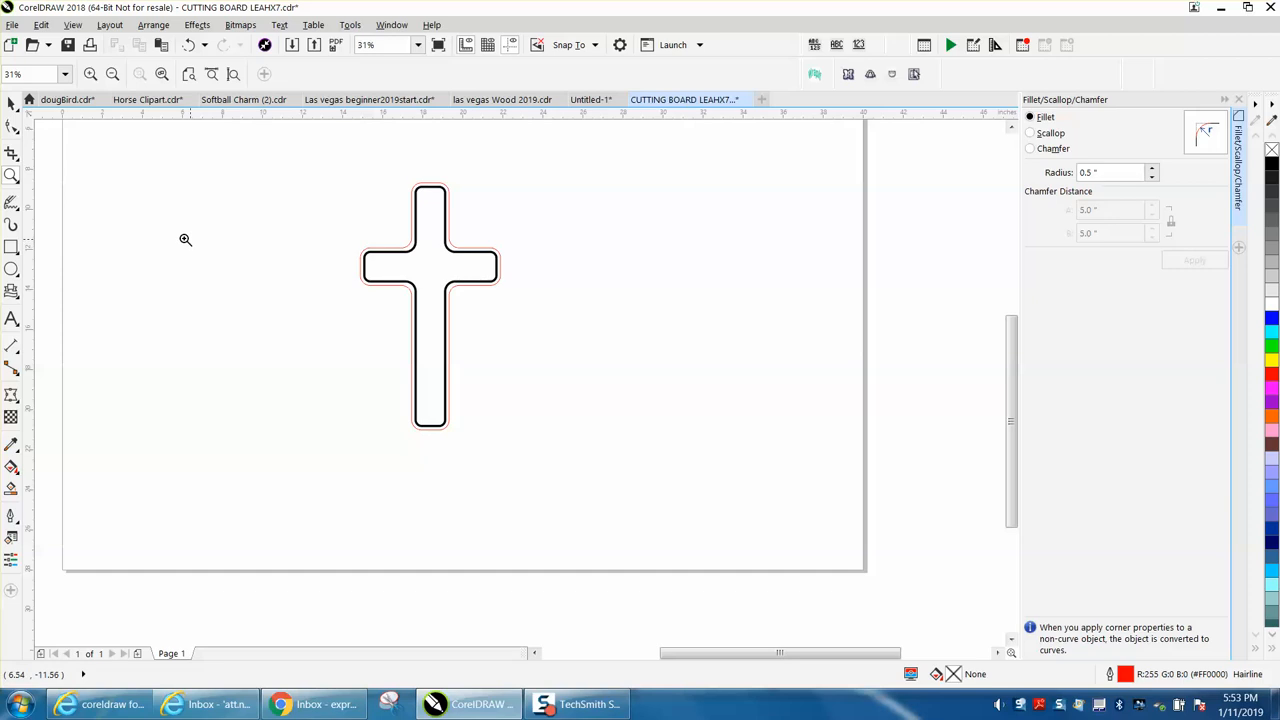
mouse_move(268, 232)
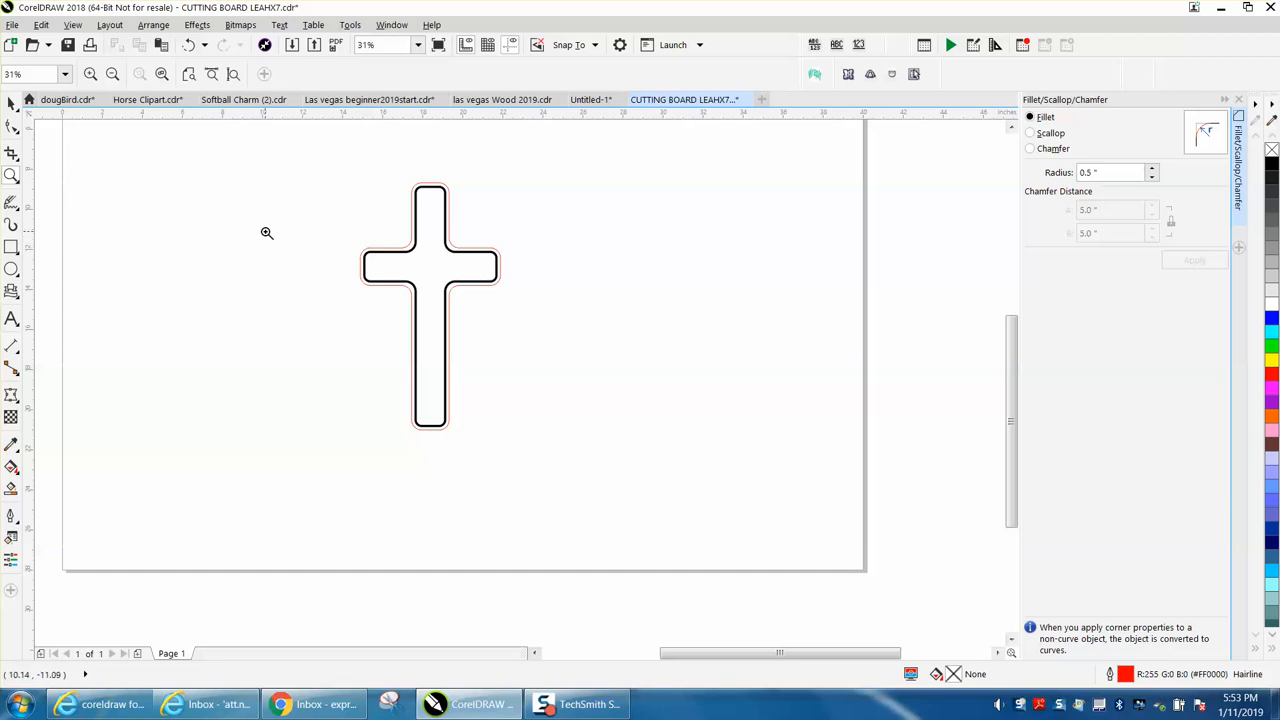